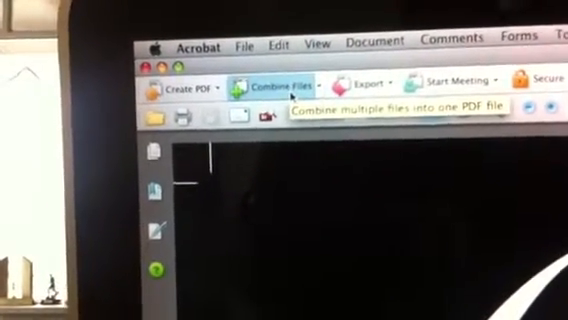
# Begin combining files into one PDF with the front file Business_Final.pdf listed
pyautogui.click(280, 80)
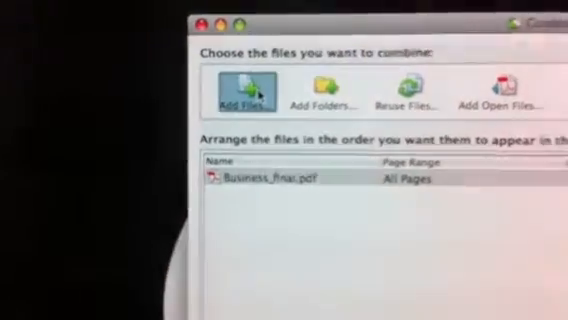
# Browse the Desktop and choose Business_final_back.pdf as another file to combine
pyautogui.click(242, 88)
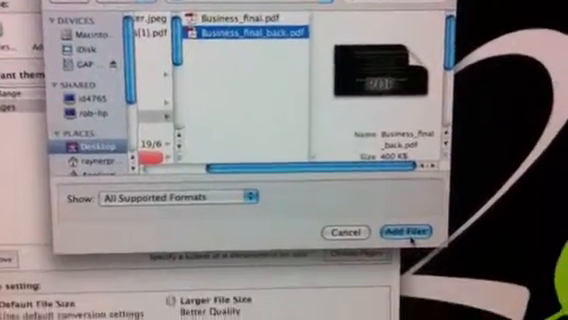
pyautogui.click(404, 230)
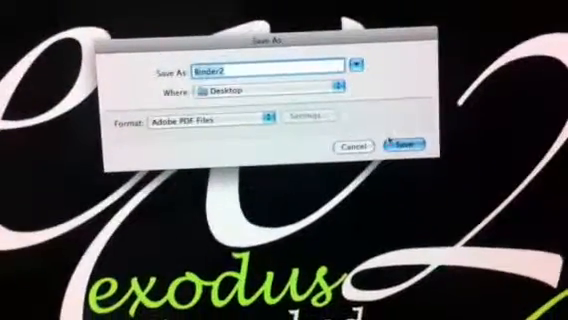
# Save the merged PDF to the Desktop under the name Binder1
pyautogui.click(404, 148)
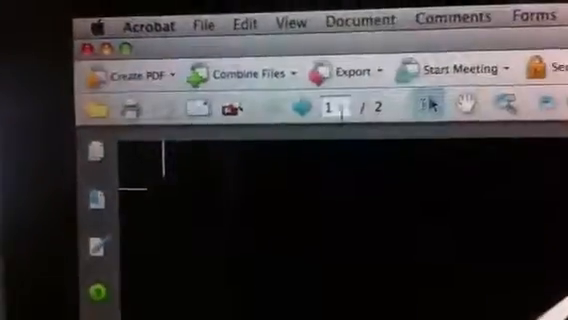
# Advance to page 2 to confirm the back-page design is in the merged PDF
pyautogui.click(296, 108)
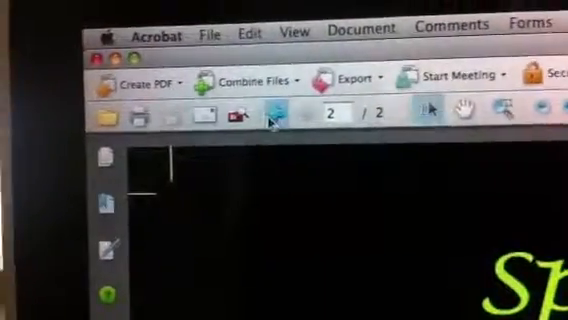